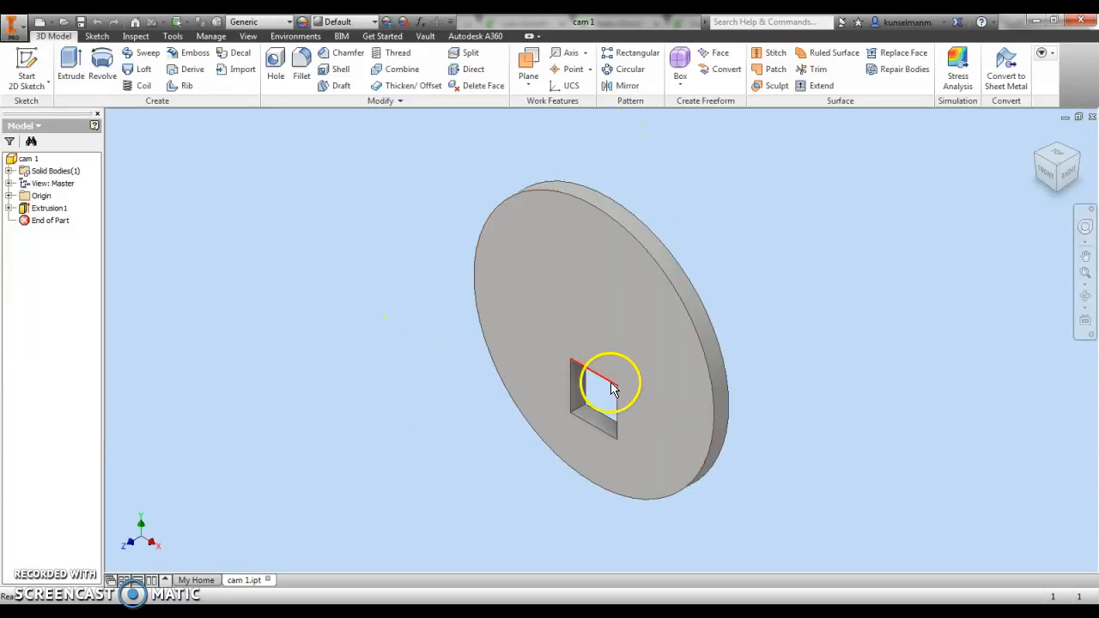
Create a new drawing, Drawing2, on an ANSI Large sheet with border and title block.
click(584, 236)
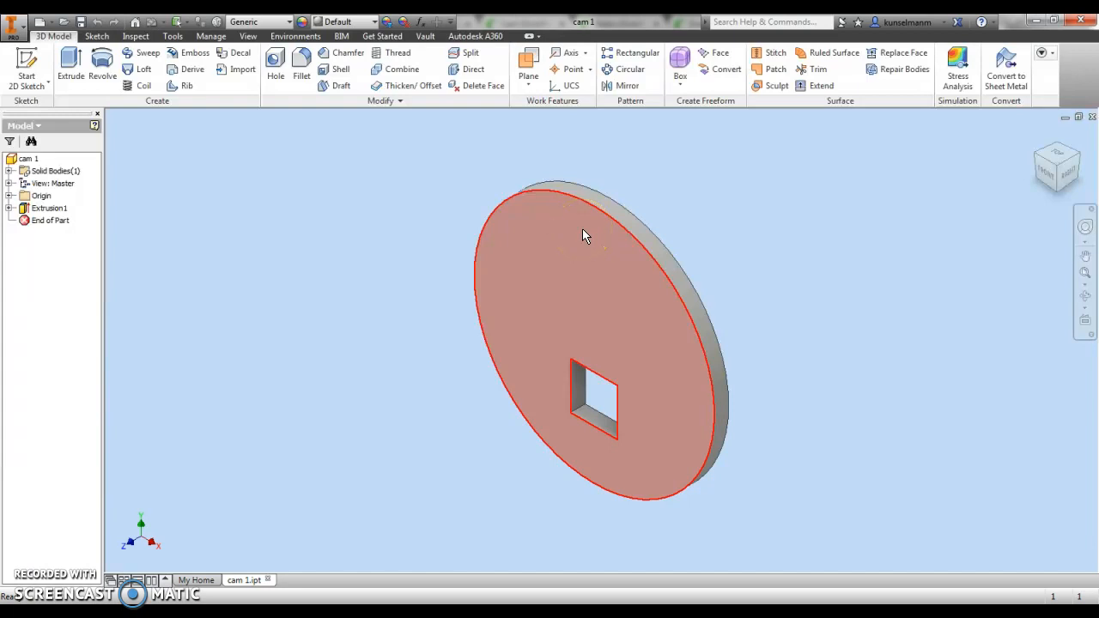
mouse_move(576, 249)
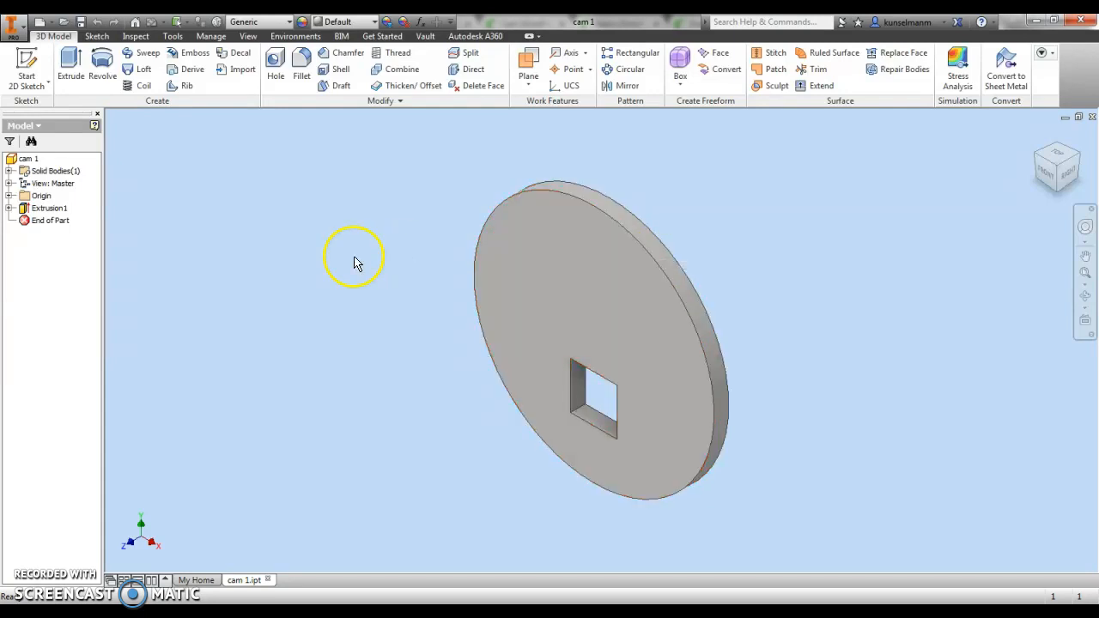
click(640, 300)
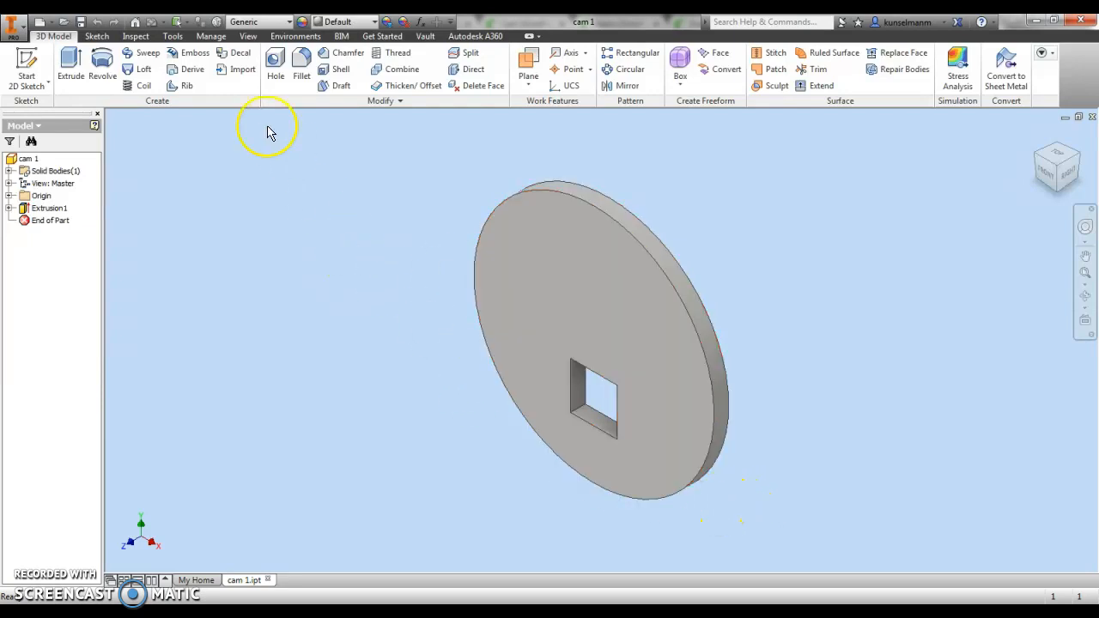
click(22, 22)
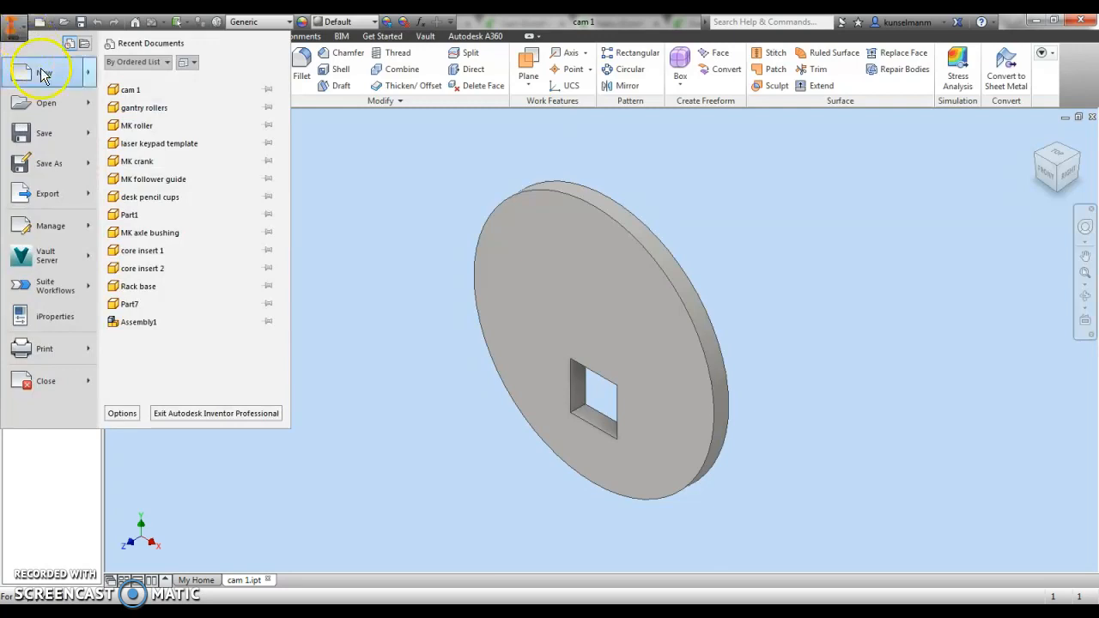
click(44, 72)
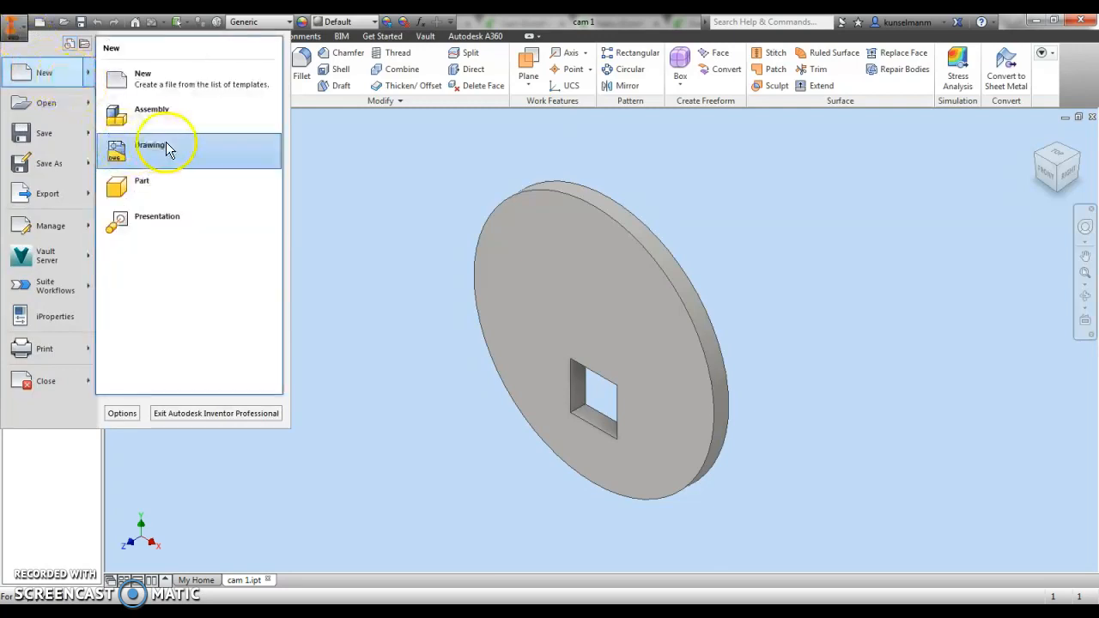
click(152, 144)
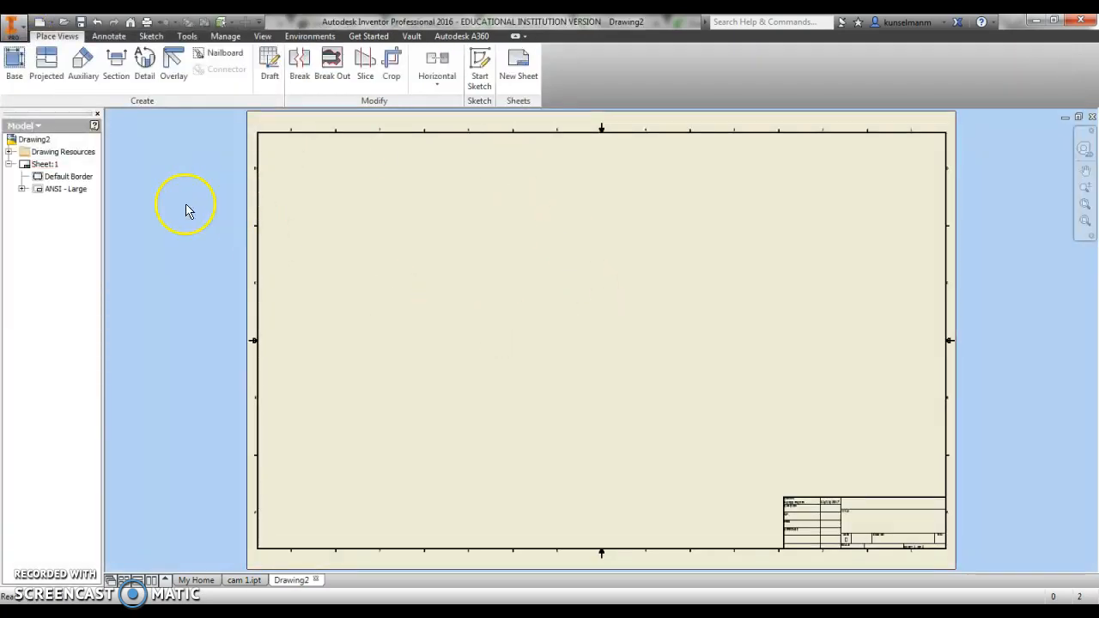
mouse_move(728, 191)
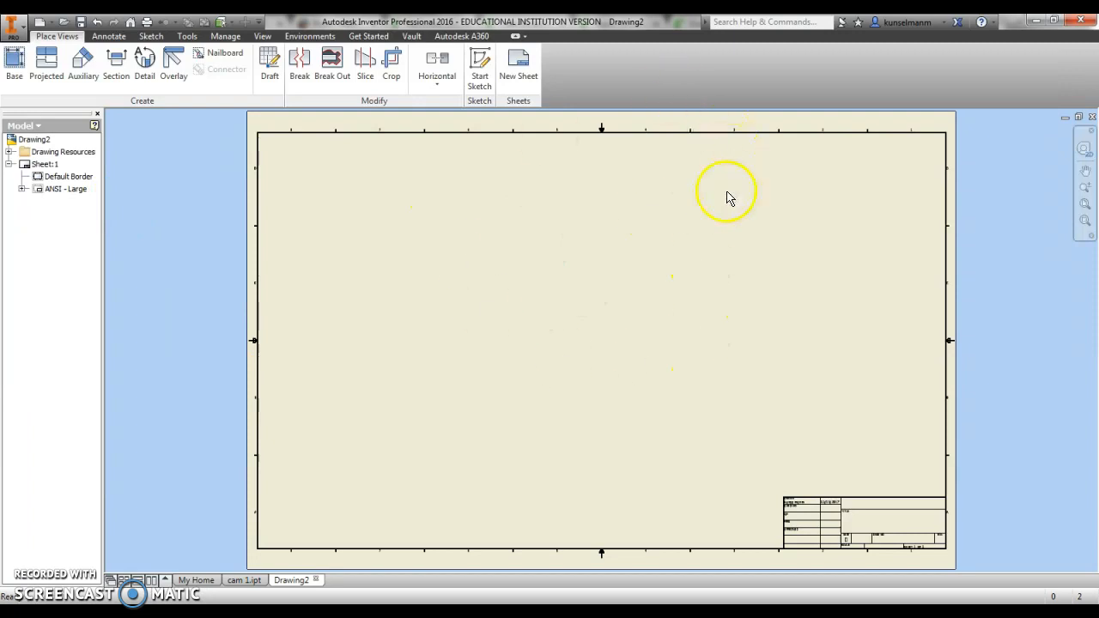
Delete the ANSI Large title block and Default Border, leaving Sheet:1 plain.
right_click(60, 189)
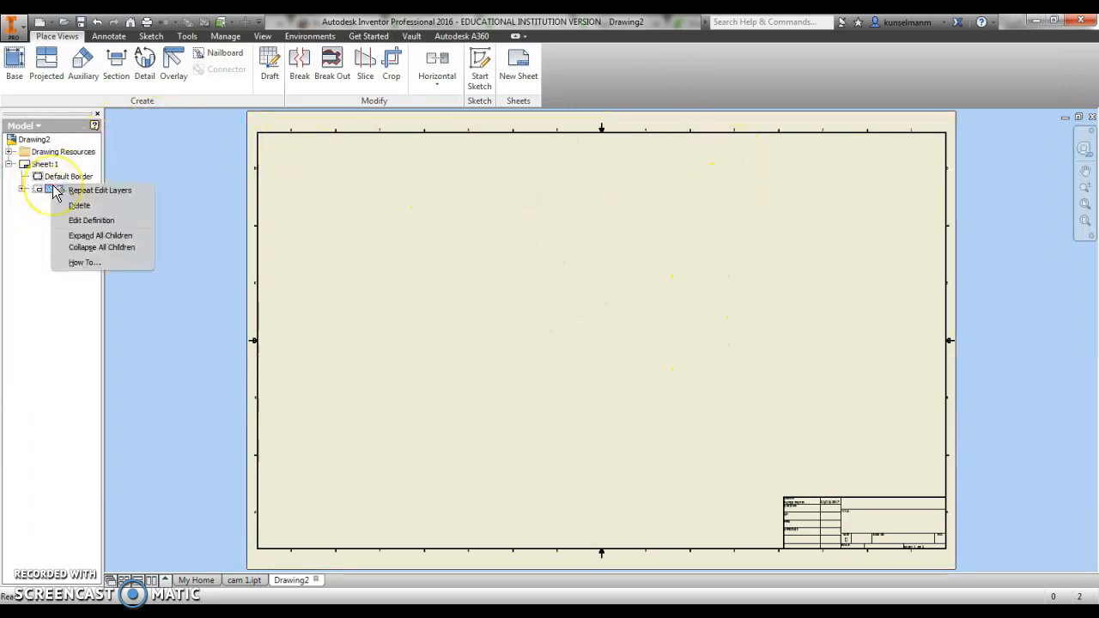
mouse_move(94, 210)
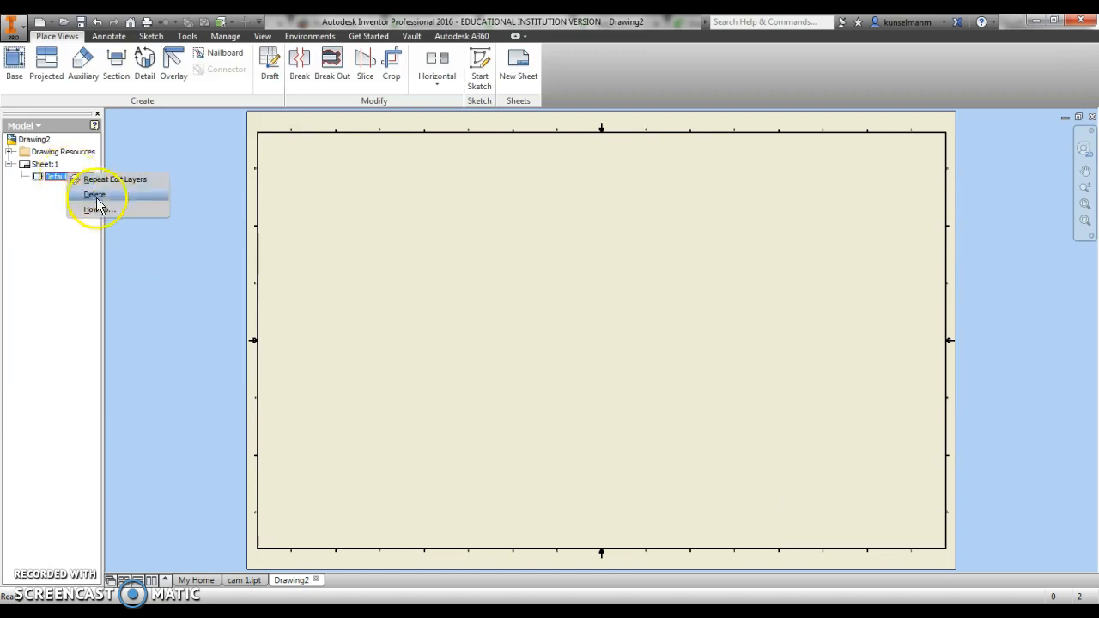
click(93, 195)
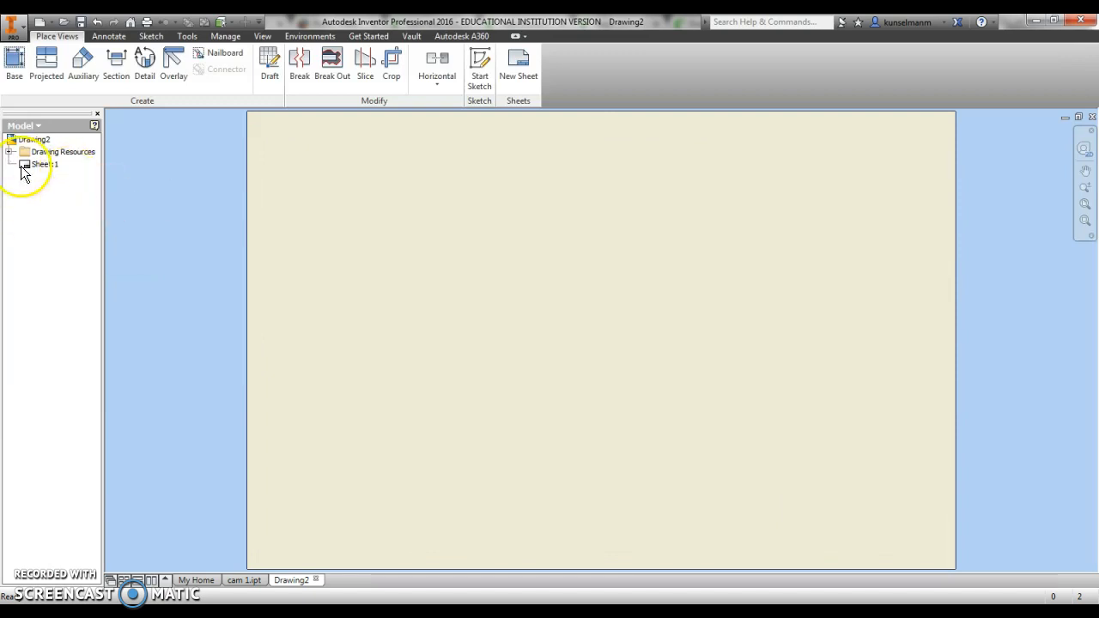
right_click(43, 164)
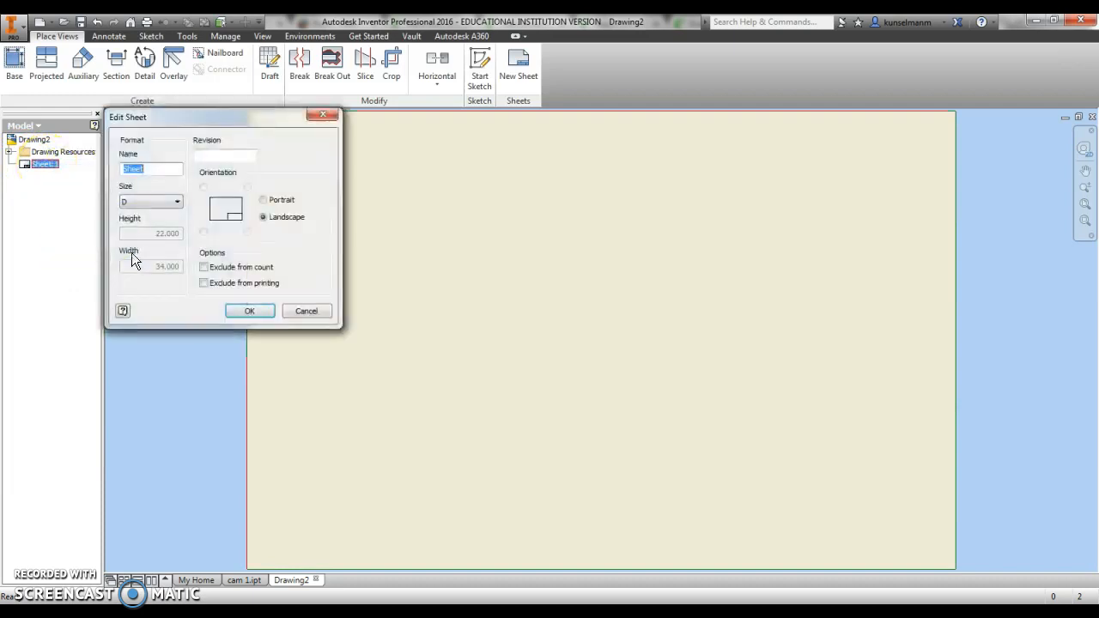
Resize the sheet to a custom inch size, 12 in high by 24 in wide.
click(176, 201)
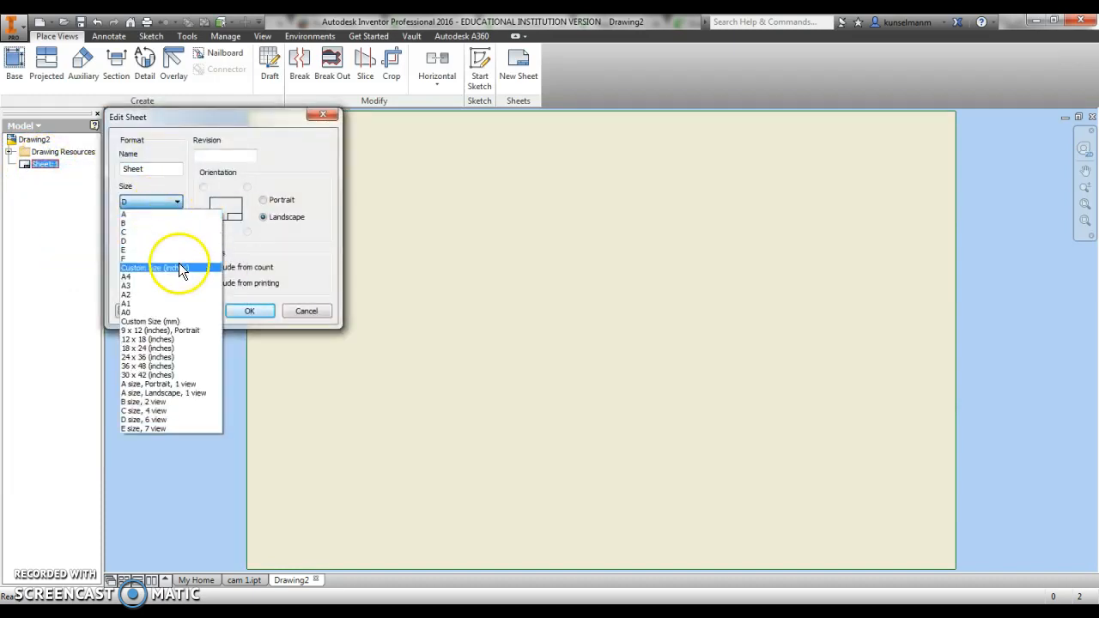
click(172, 268)
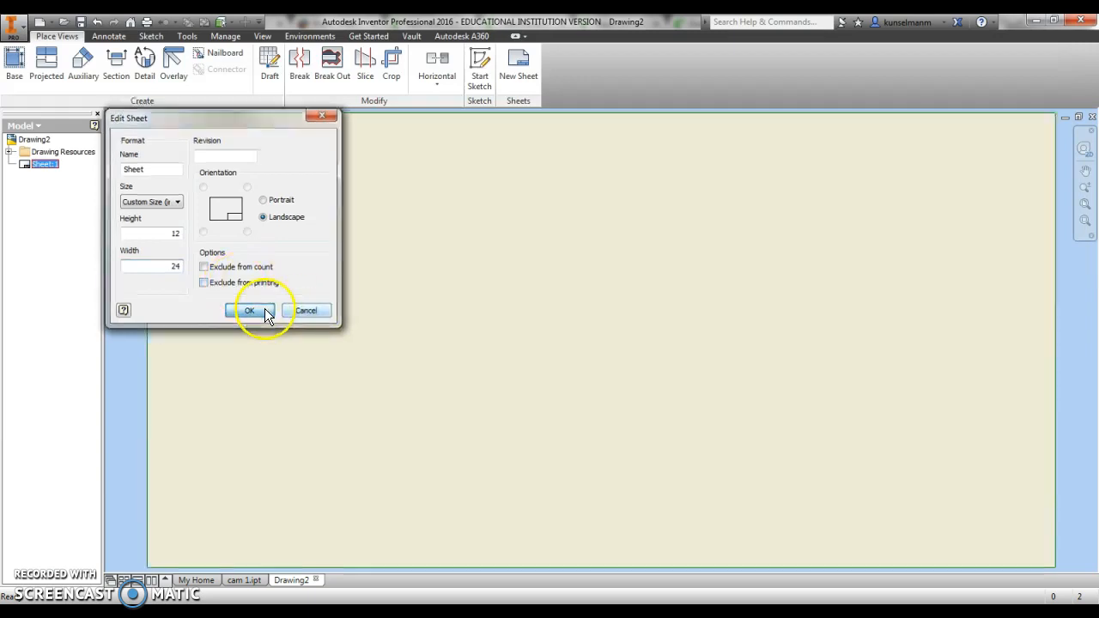
click(249, 310)
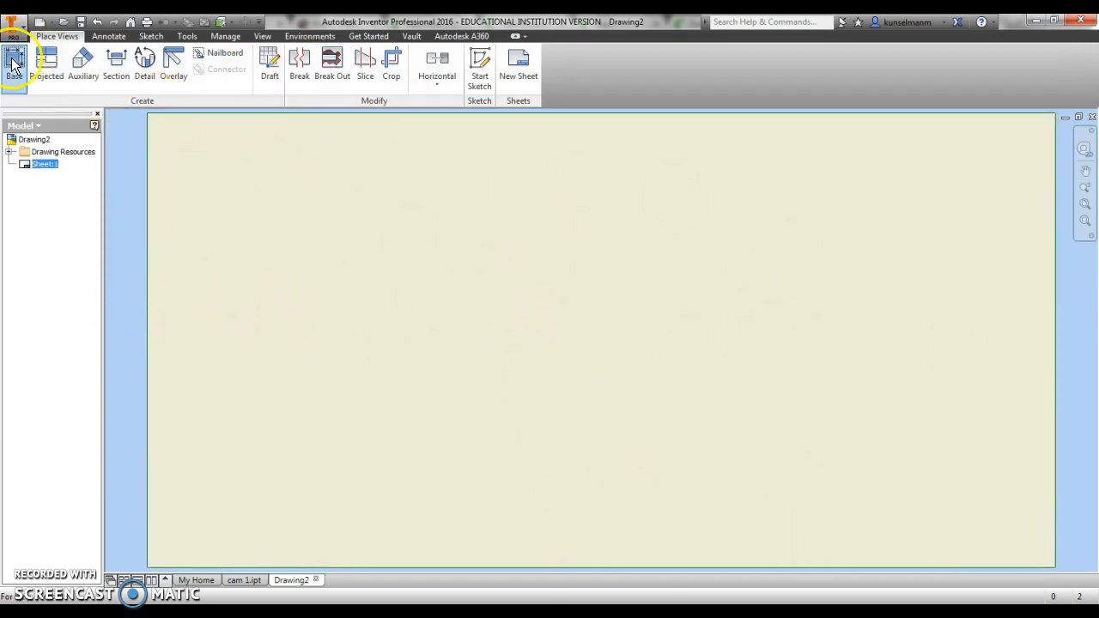
Place a 1:1 front base view of the cam disc on the sheet.
click(14, 64)
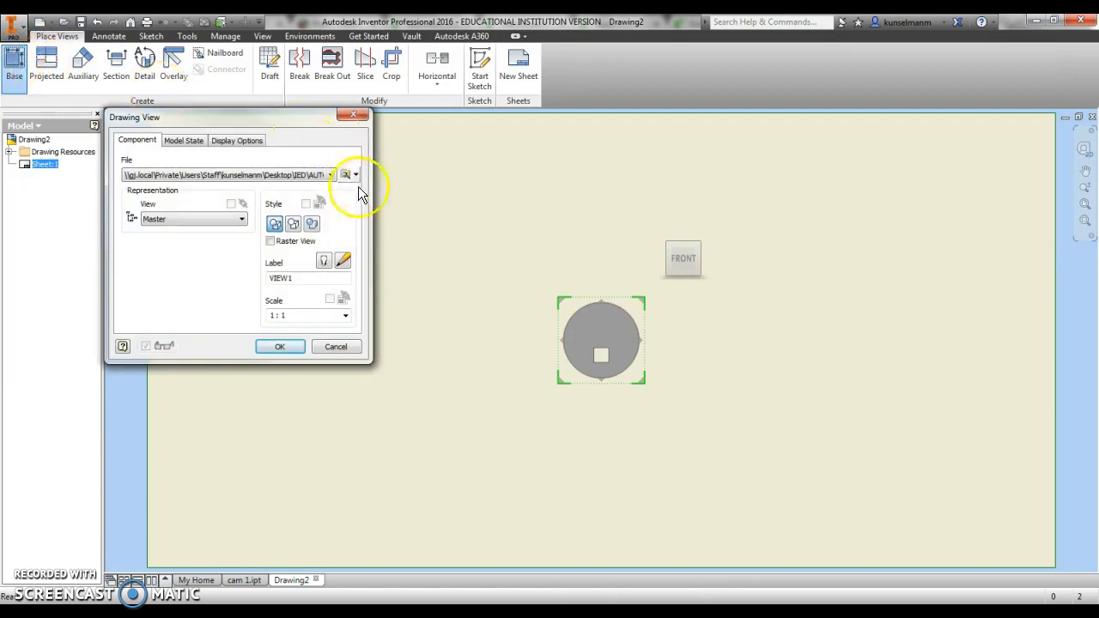
mouse_move(335, 191)
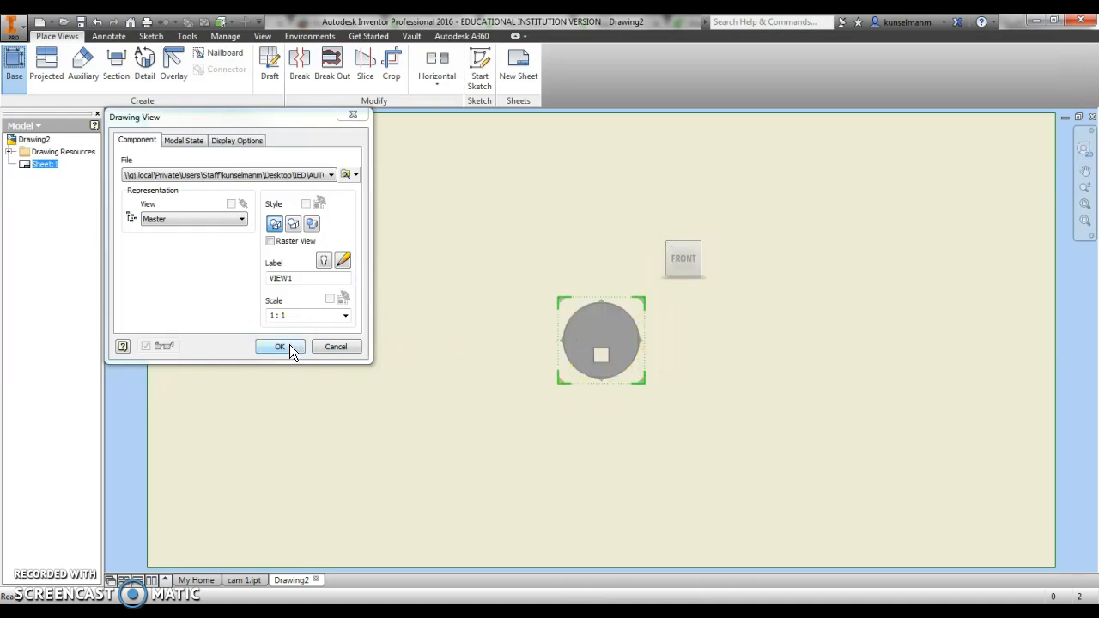
click(280, 346)
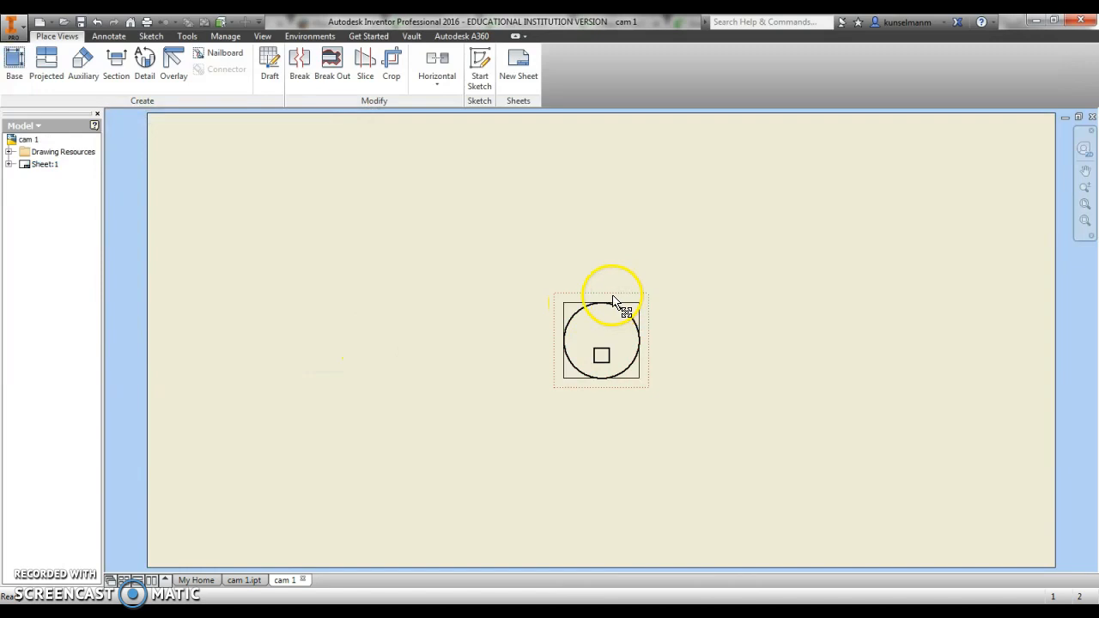
Drag the cam's front view frame into the sheet's upper-left corner and deselect it.
drag(601, 339, 225, 178)
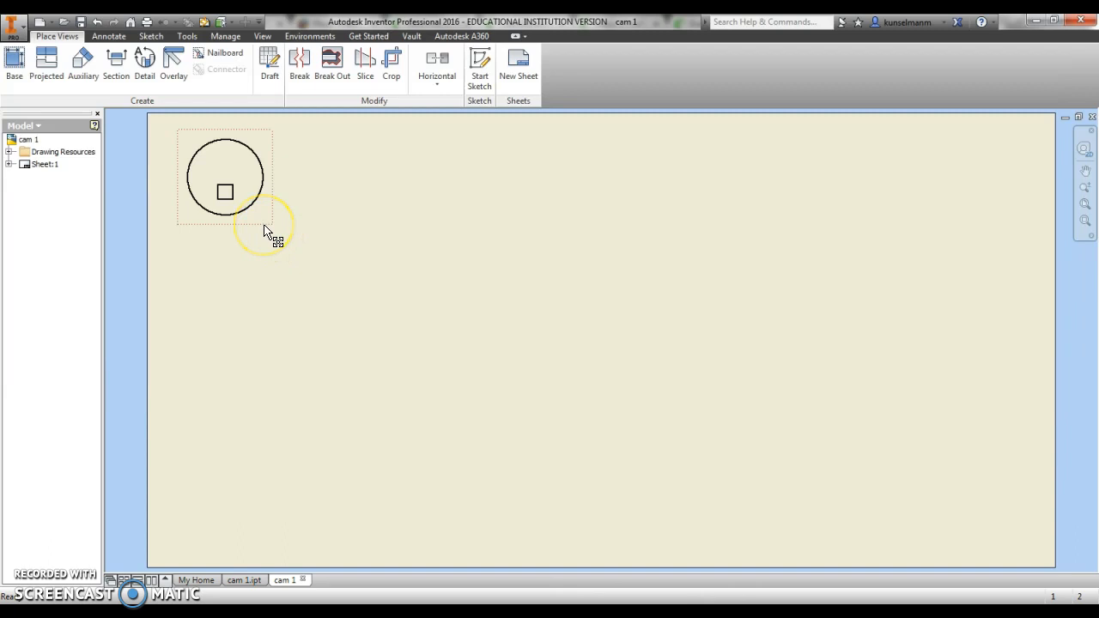
drag(266, 232, 461, 326)
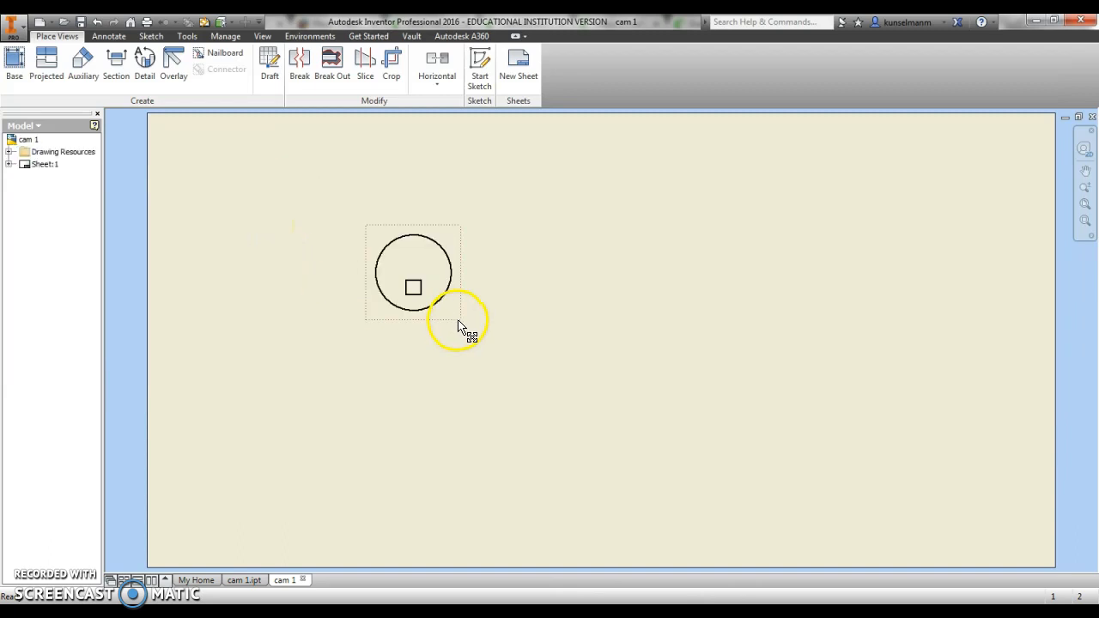
drag(413, 273, 194, 163)
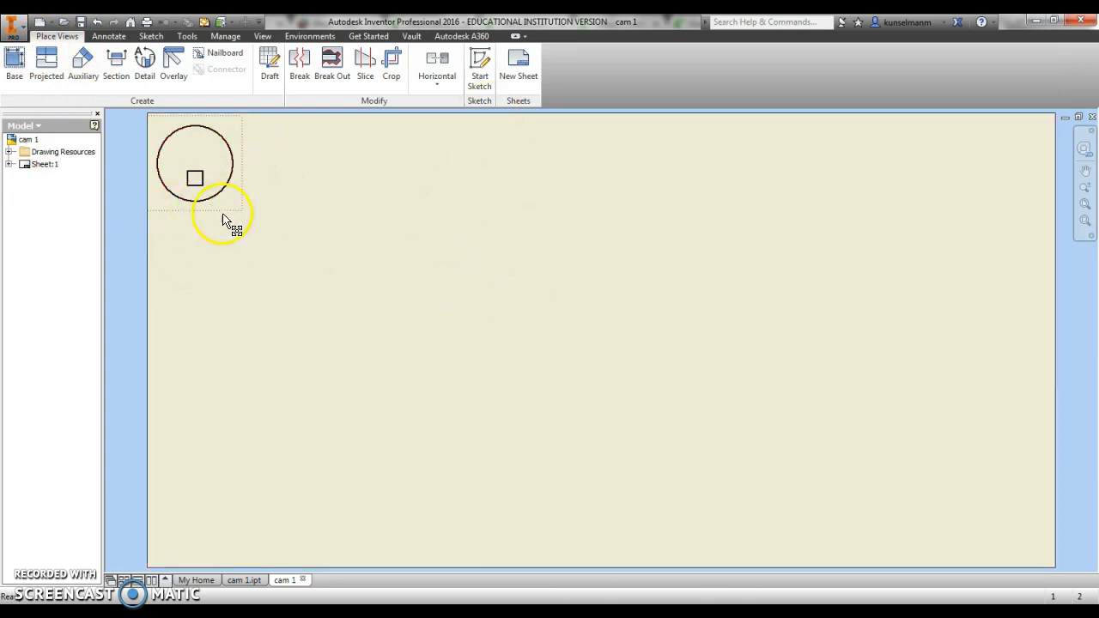
mouse_move(425, 236)
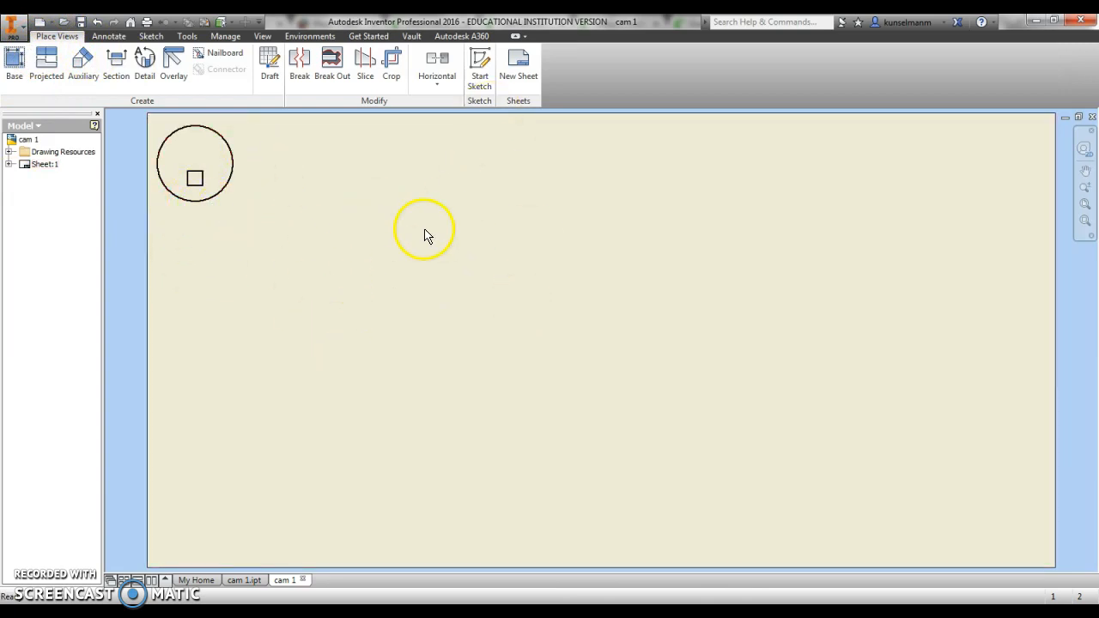
click(108, 36)
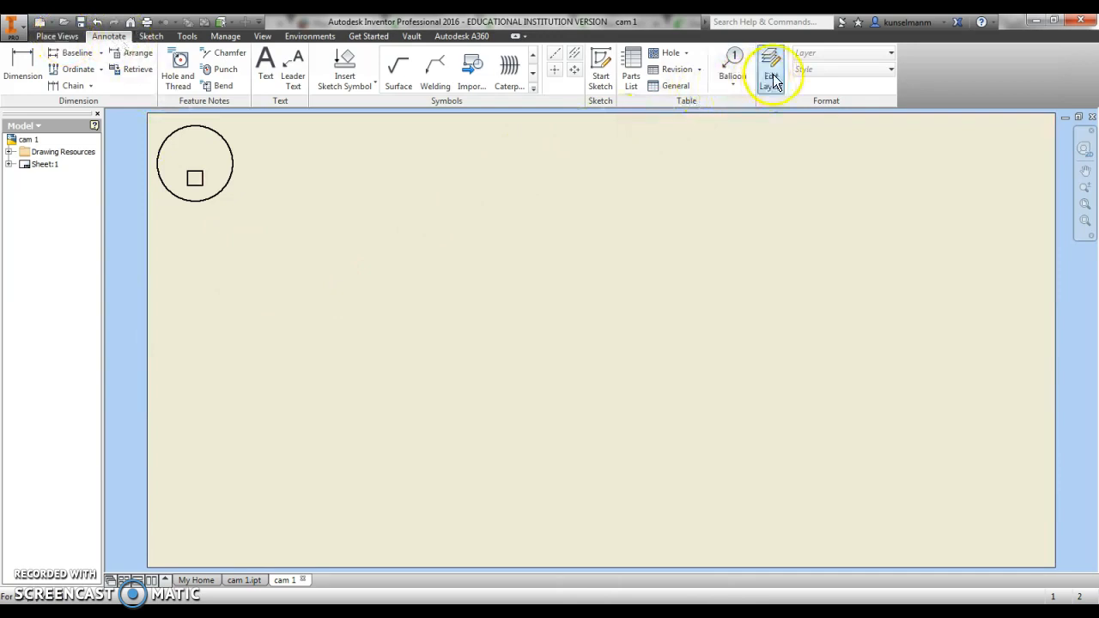
Set the Visible (ANSI) layer colour to red in the layer styles editor.
click(771, 69)
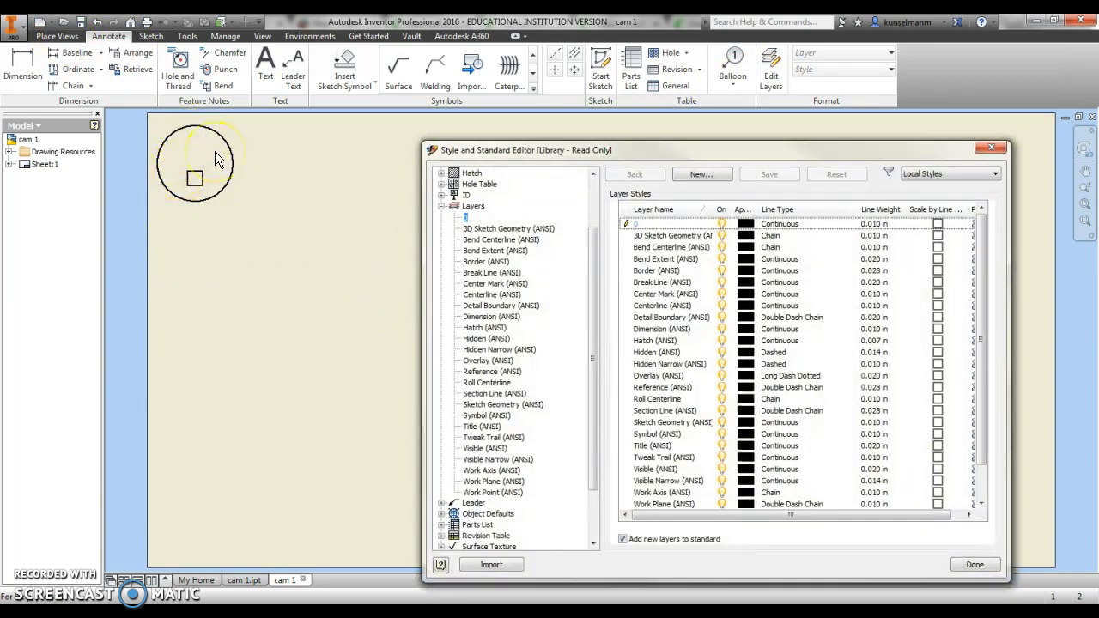
mouse_move(655, 469)
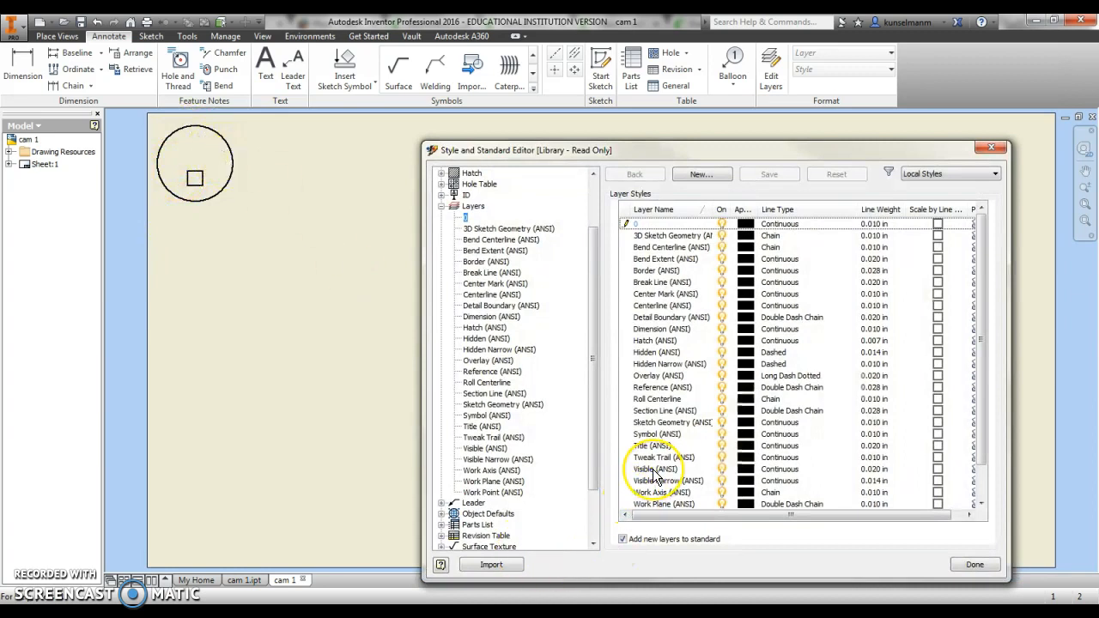
click(656, 469)
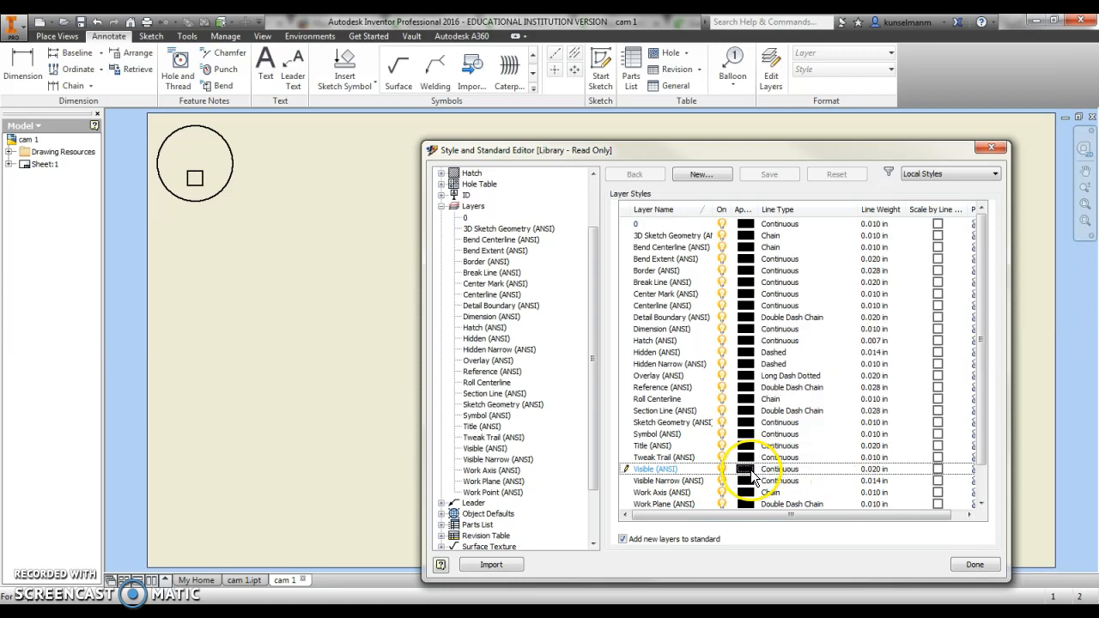
click(744, 469)
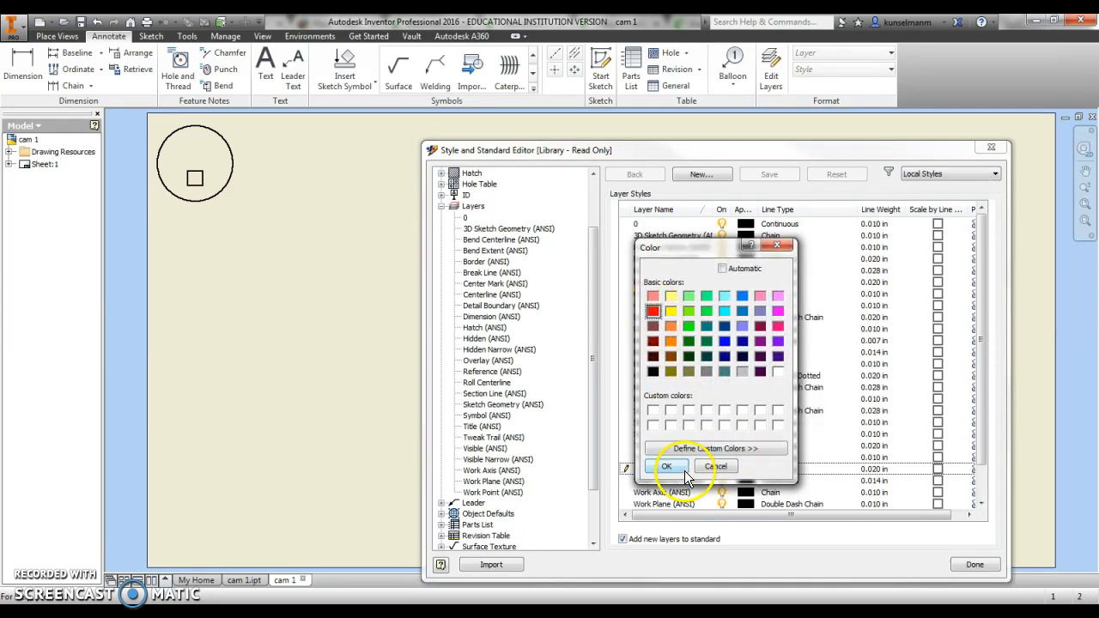
click(667, 465)
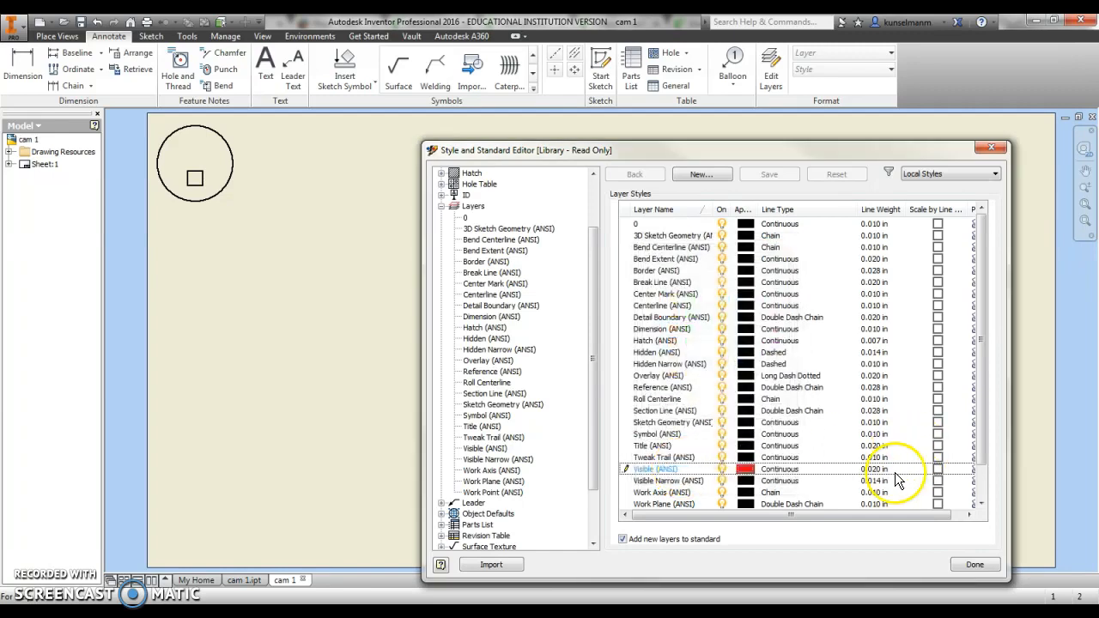
click(876, 470)
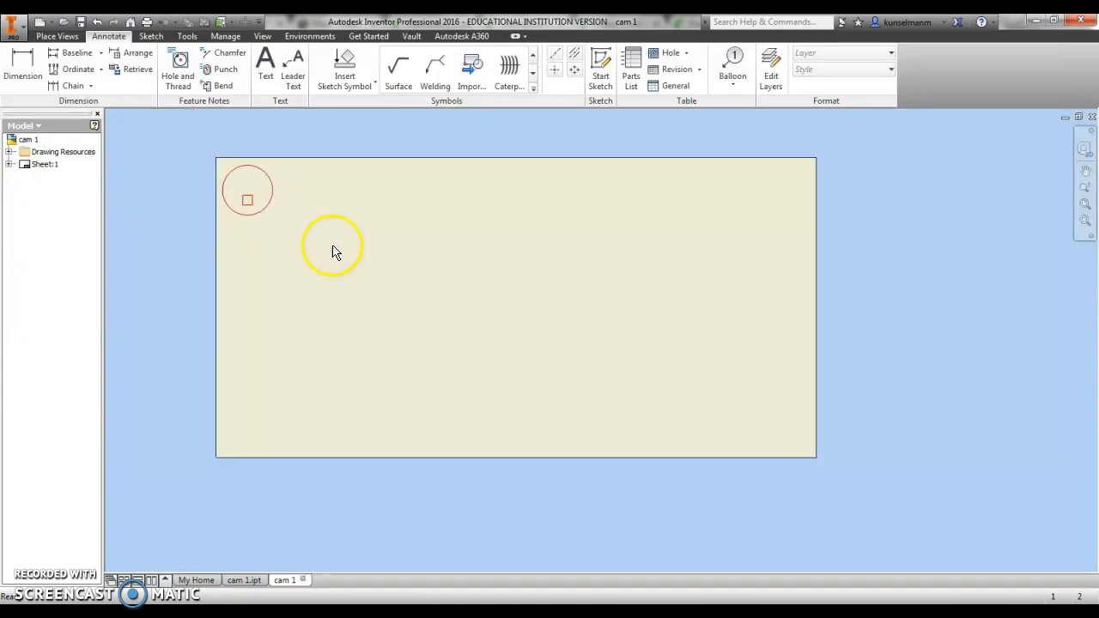
click(14, 21)
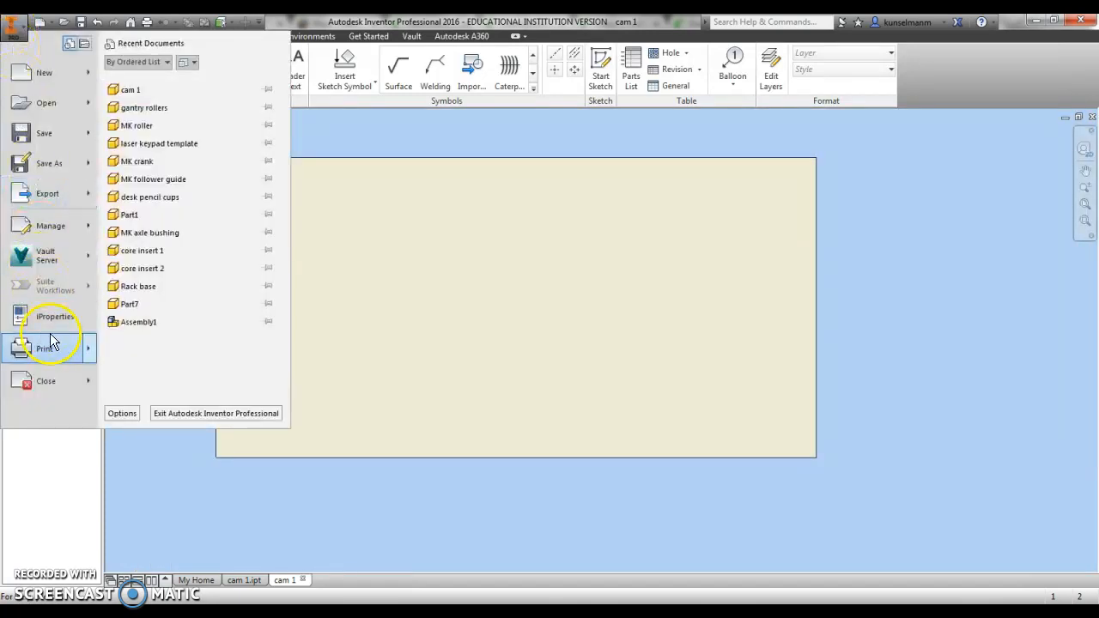